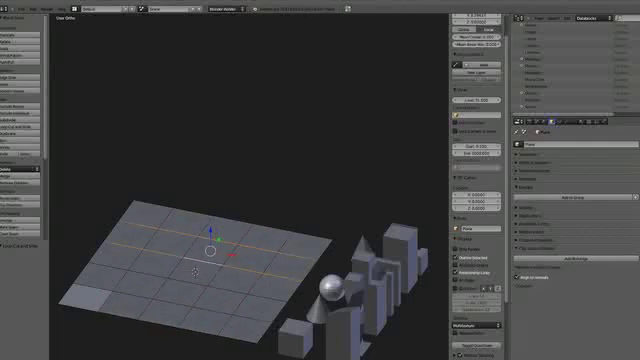
- Select the grid plane in the viewport
right_click(204, 264)
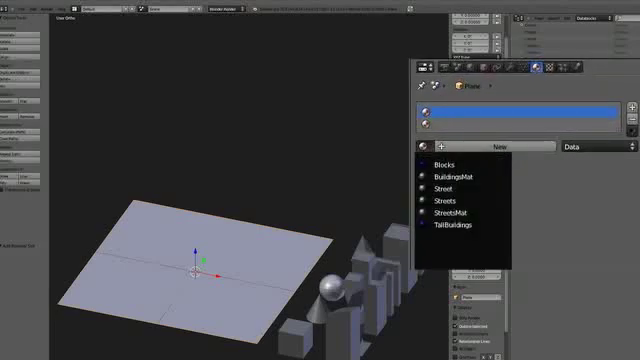
- Link the existing Streets material to the plane's material slot
left_click(444, 206)
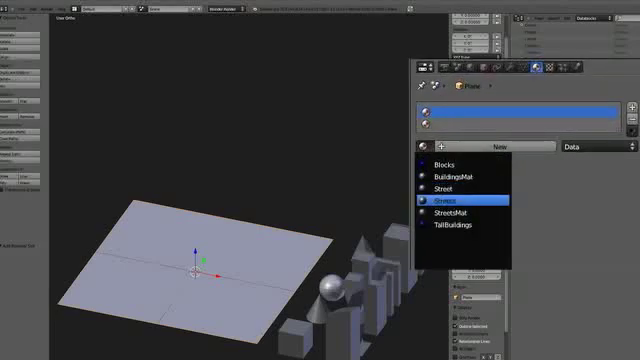
left_click(444, 200)
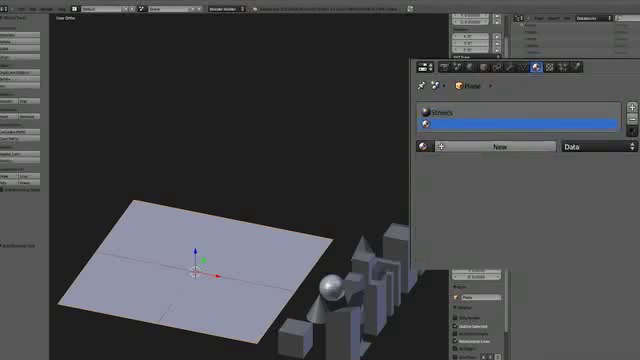
left_click(426, 148)
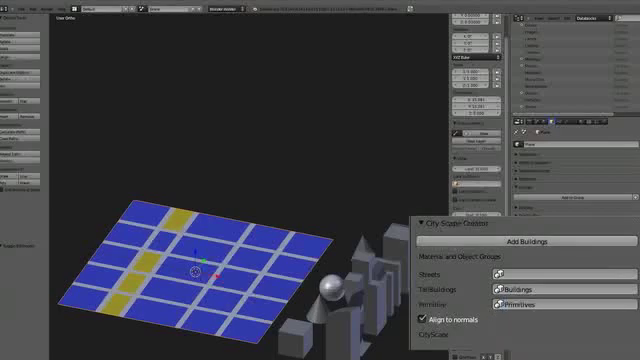
- Run Add Buildings to populate the street plane with random buildings
left_click(518, 240)
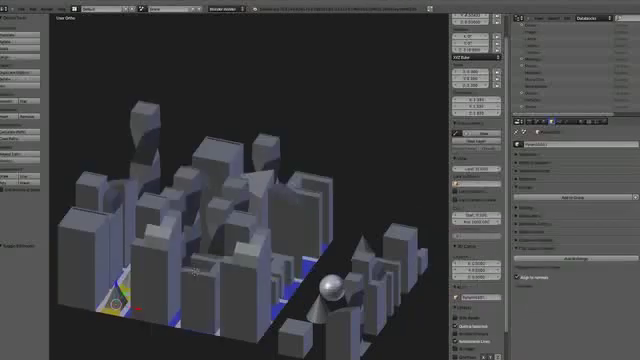